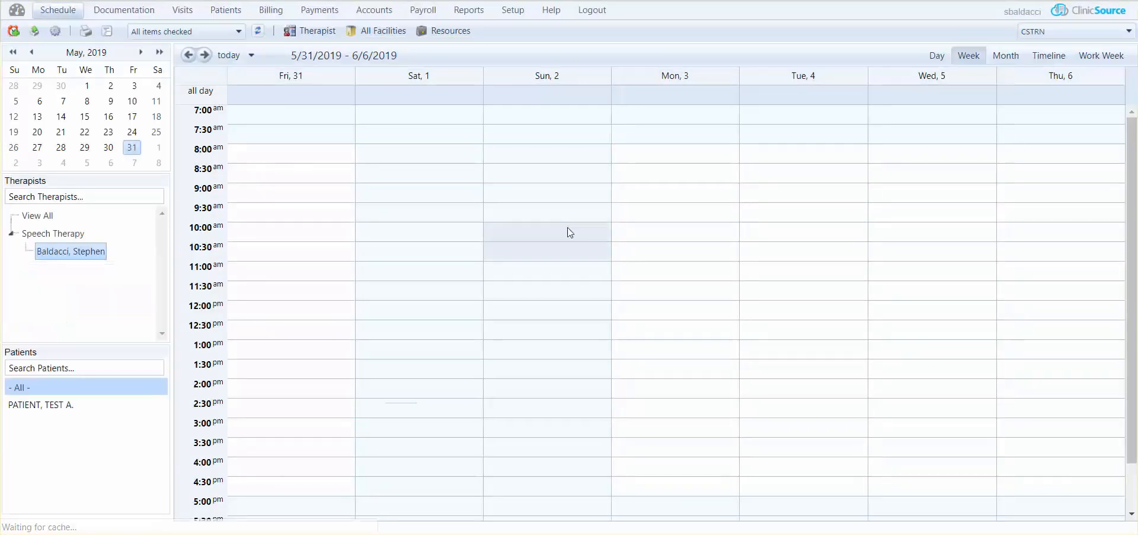
# Switch from the weekly schedule to the Billing section
pyautogui.click(271, 9)
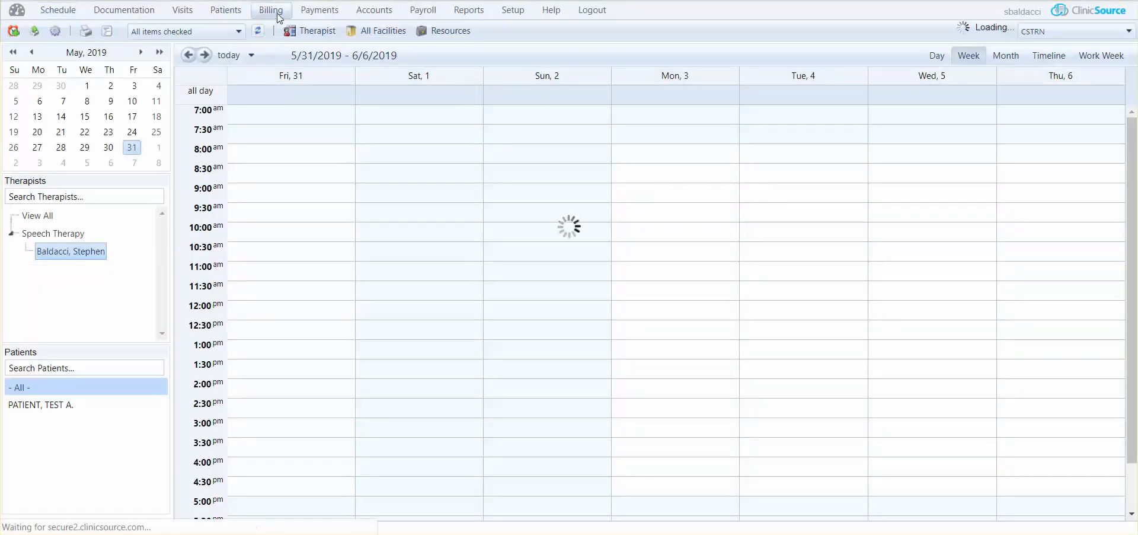
# Bring up invoice 4147 for PATIENT, TEST A., $67.83 from United HealthCare
pyautogui.click(270, 10)
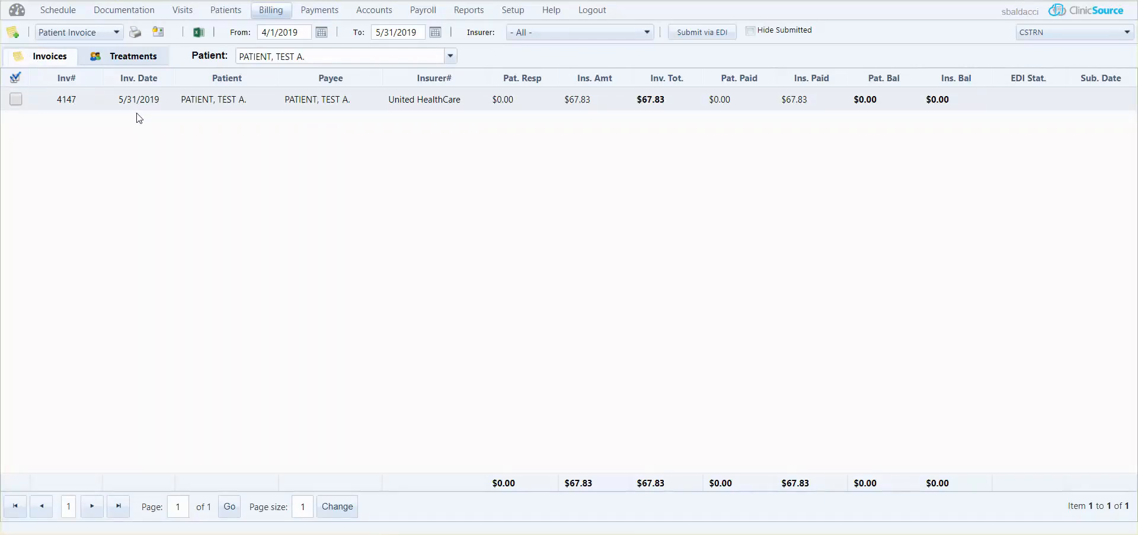
pyautogui.moveTo(140, 118)
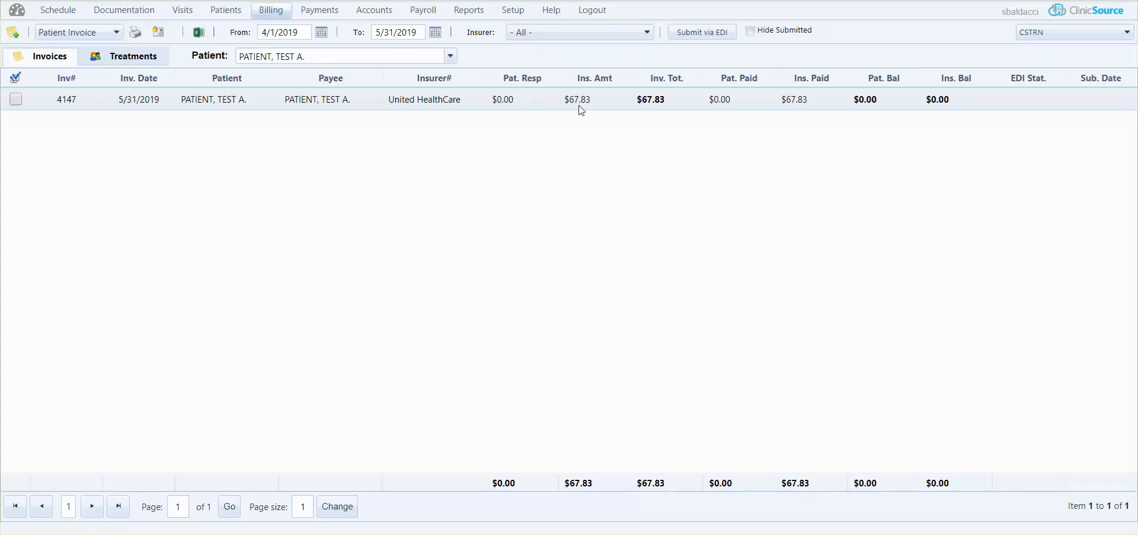
pyautogui.moveTo(641, 110)
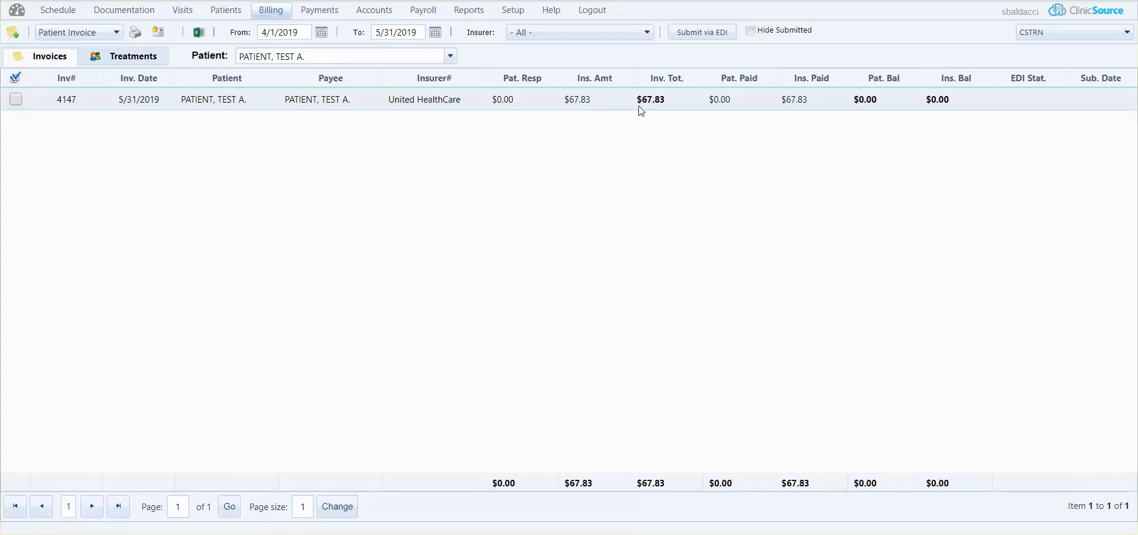
pyautogui.moveTo(651, 99)
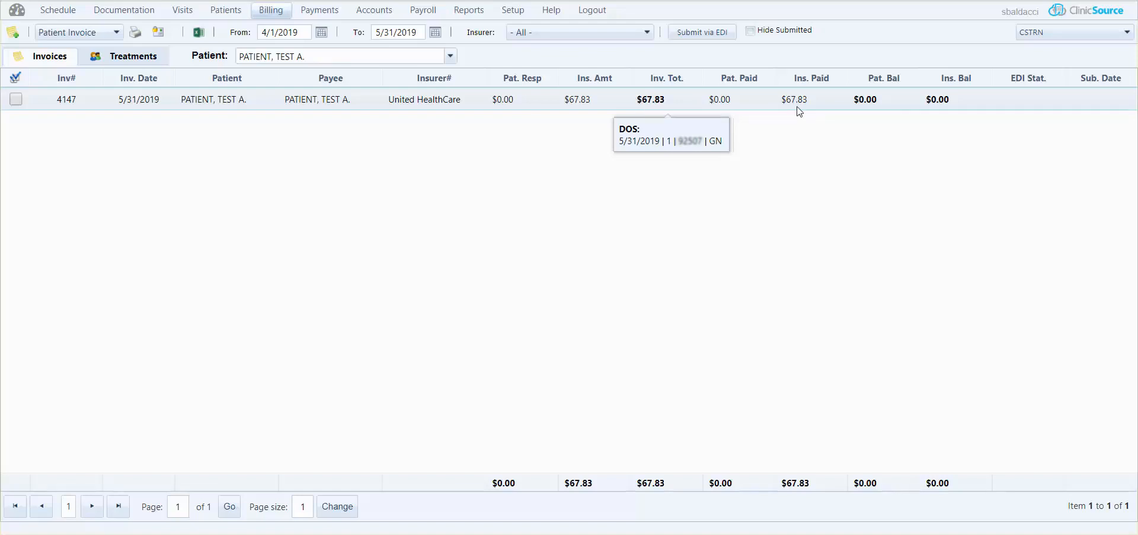
pyautogui.moveTo(233, 107)
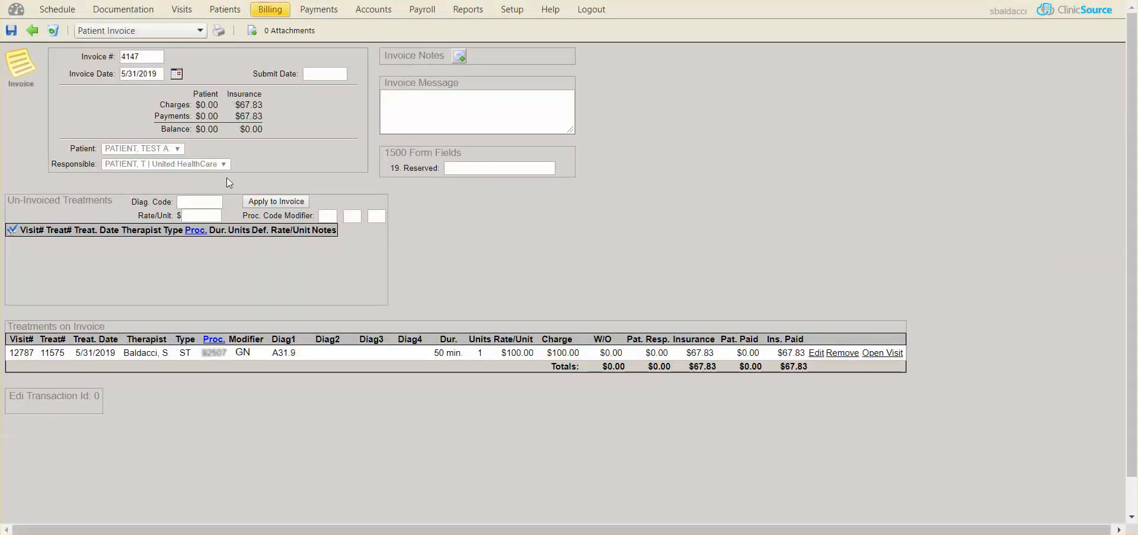
# Confirm deletion of invoice 4147, refused because payments are still applied
pyautogui.click(54, 29)
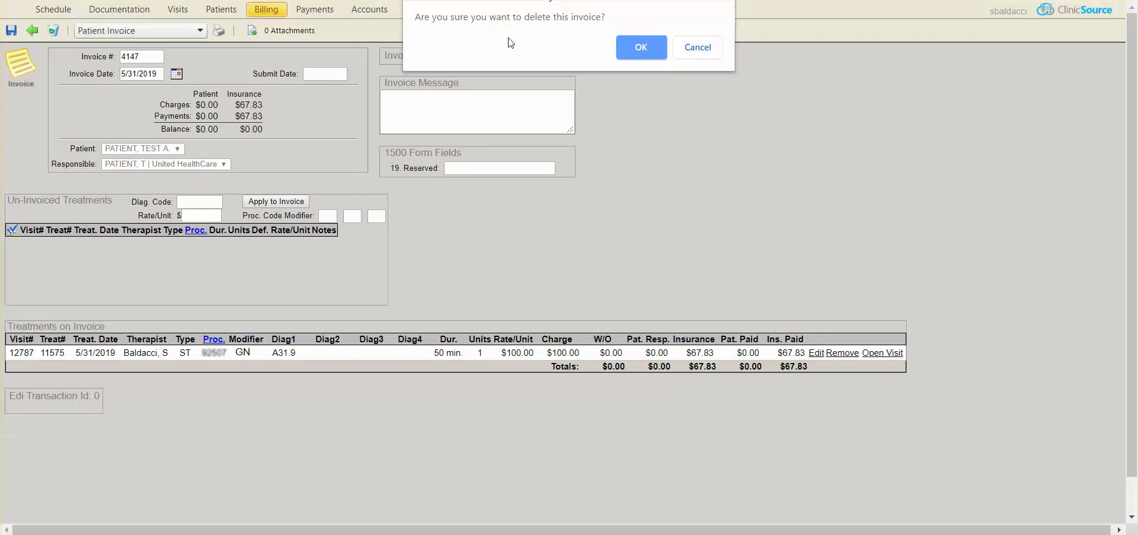
pyautogui.click(641, 46)
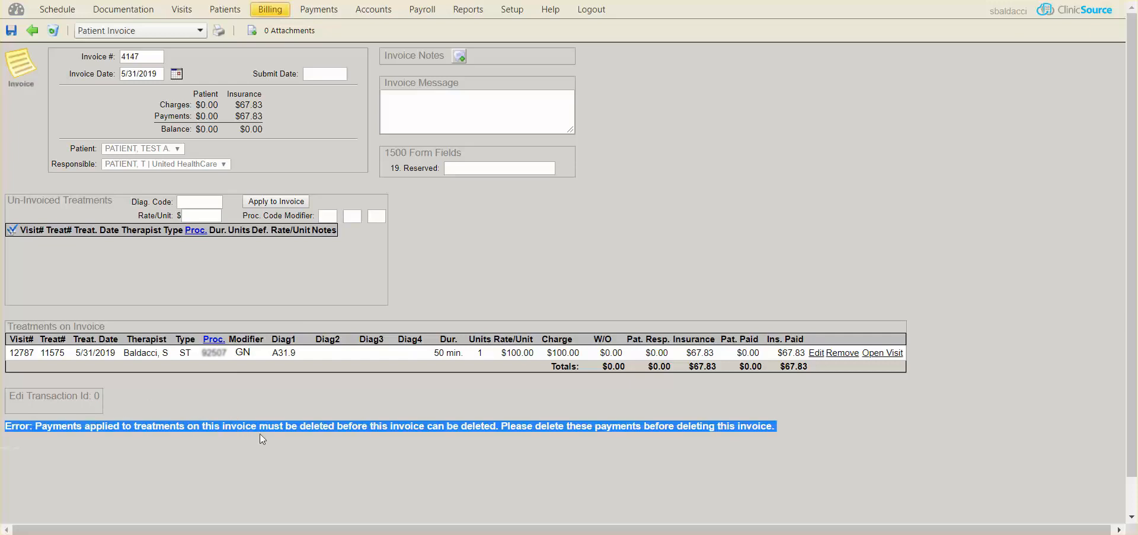
pyautogui.moveTo(416, 442)
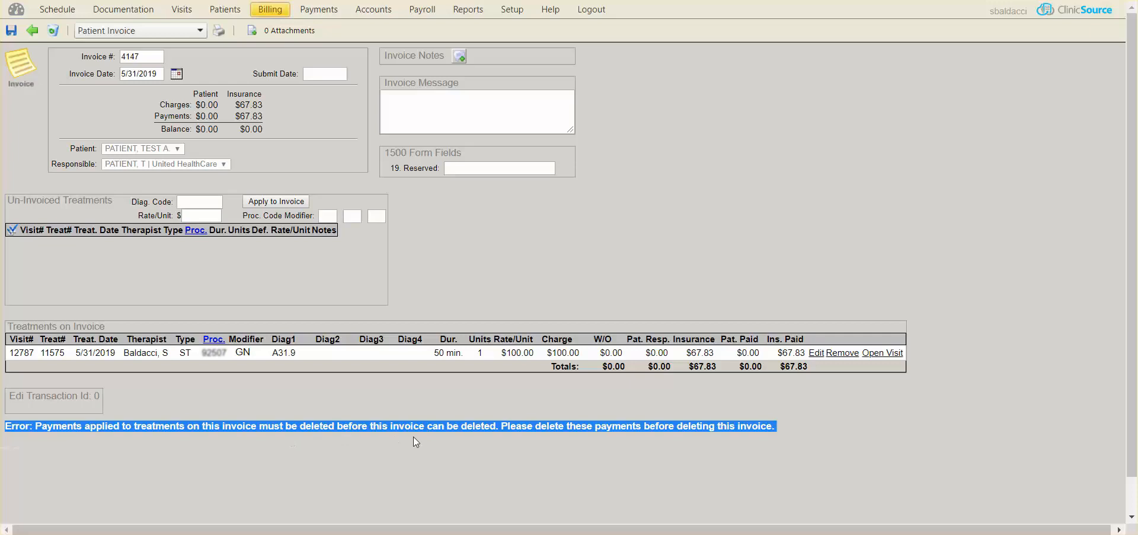
pyautogui.moveTo(411, 445)
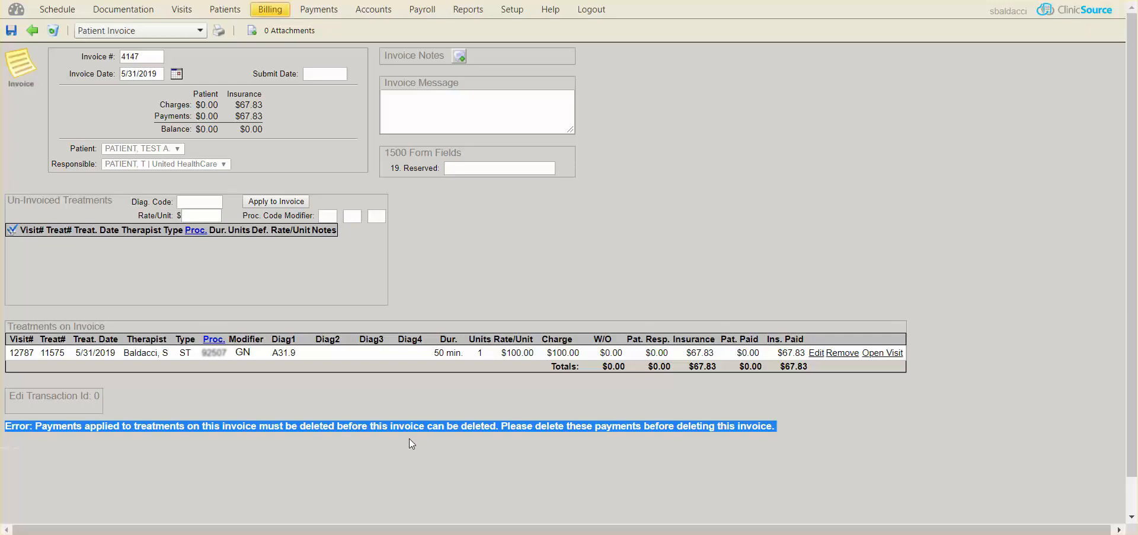
pyautogui.moveTo(398, 444)
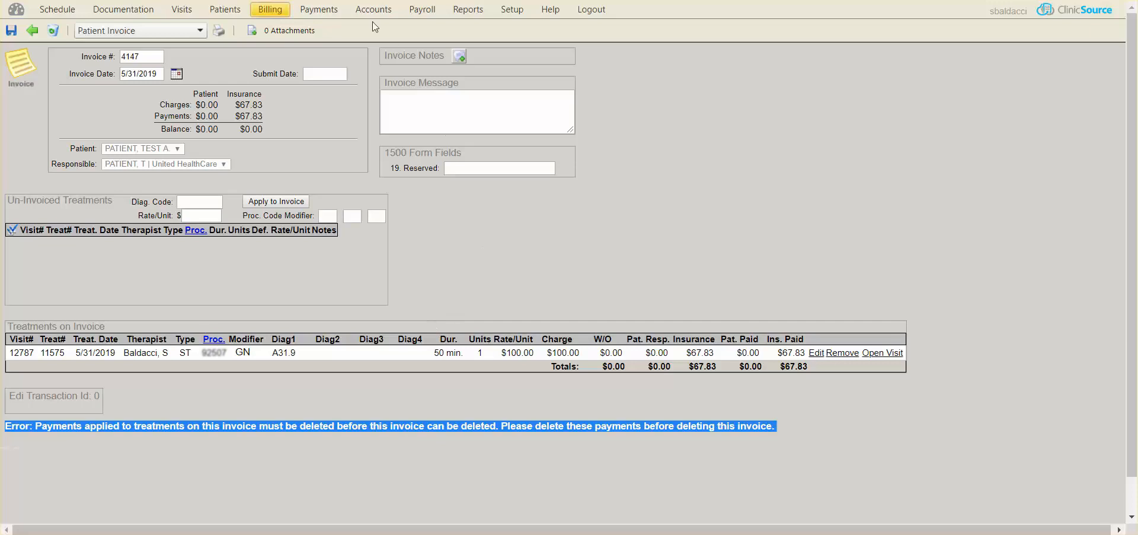
# Open the $67.83 United HealthCare payment 2140 showing treatment 11575 applied
pyautogui.click(318, 8)
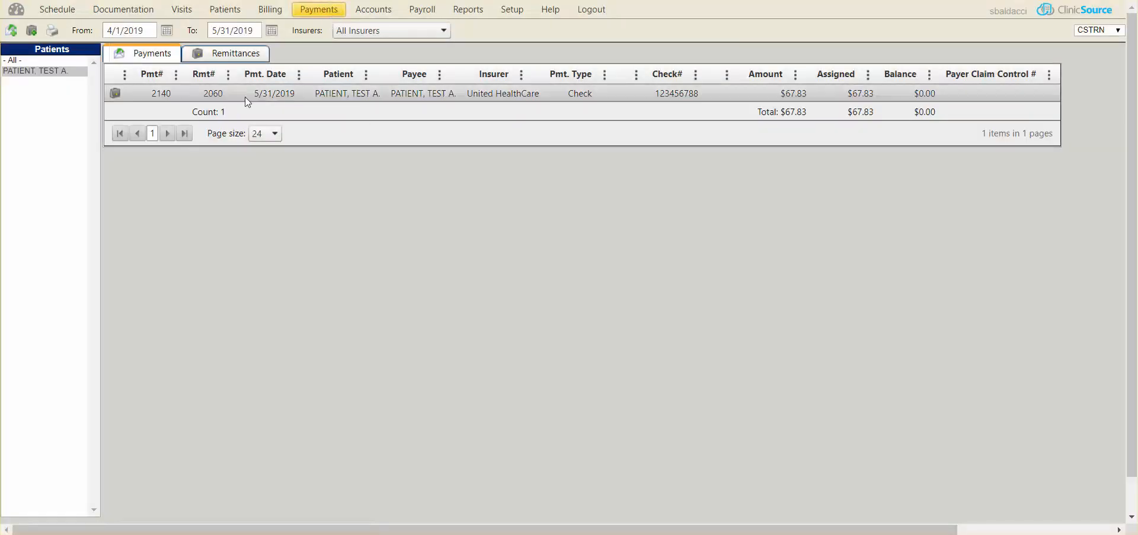
pyautogui.moveTo(364, 93)
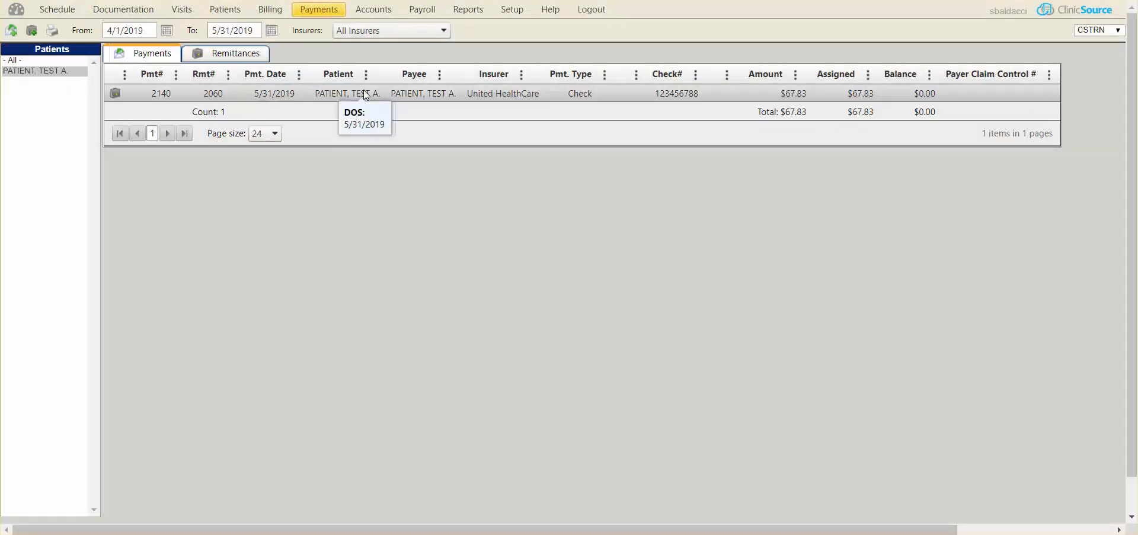
pyautogui.doubleClick(160, 92)
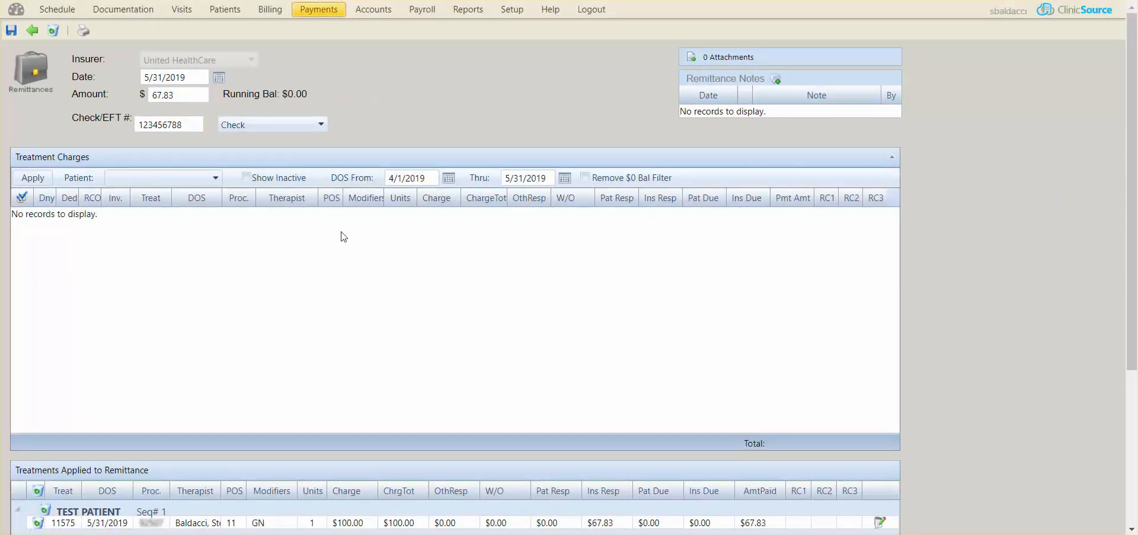
pyautogui.moveTo(52, 29)
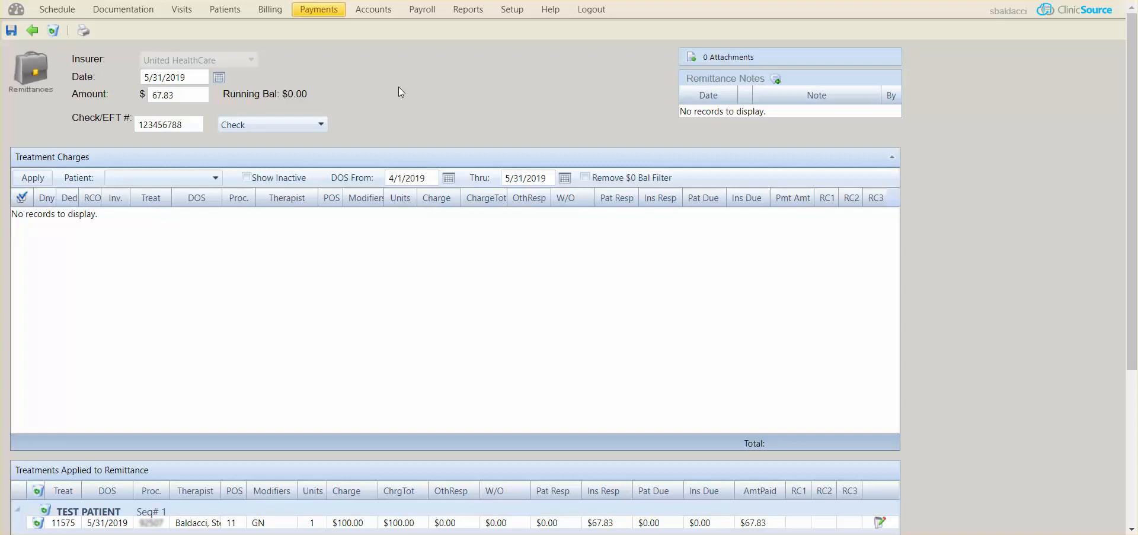
# Remove treatment 11575 from the remittance, leaving $67.83 as unapplied running balance
pyautogui.scroll(-3)
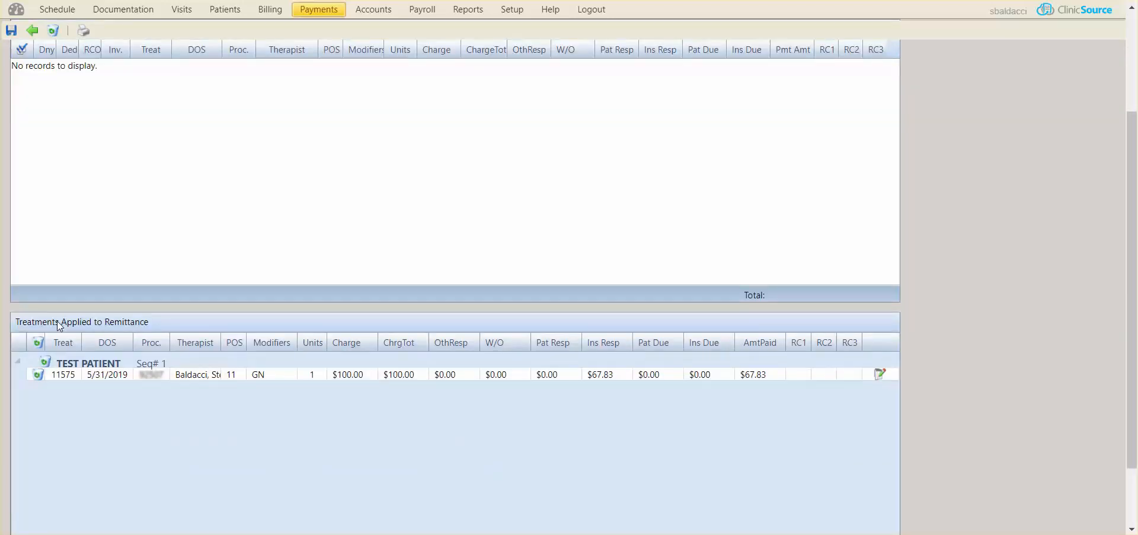
pyautogui.moveTo(109, 399)
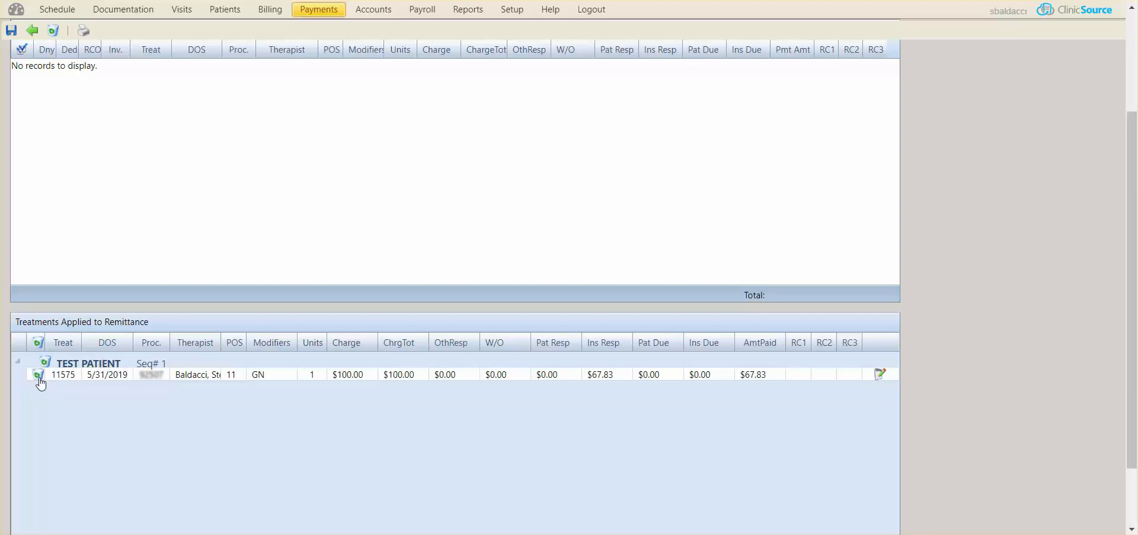
pyautogui.click(40, 375)
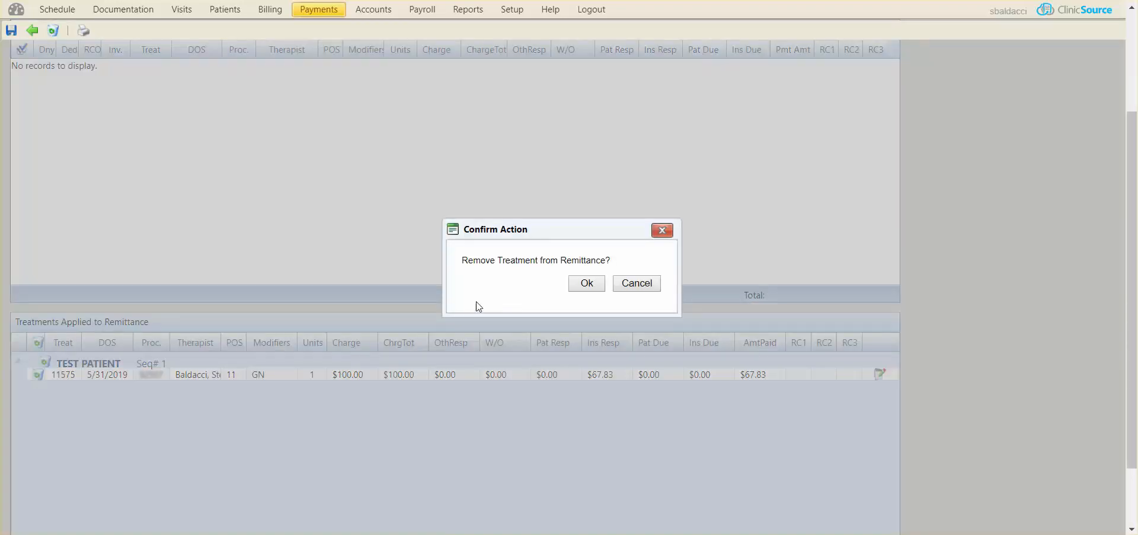
pyautogui.click(587, 283)
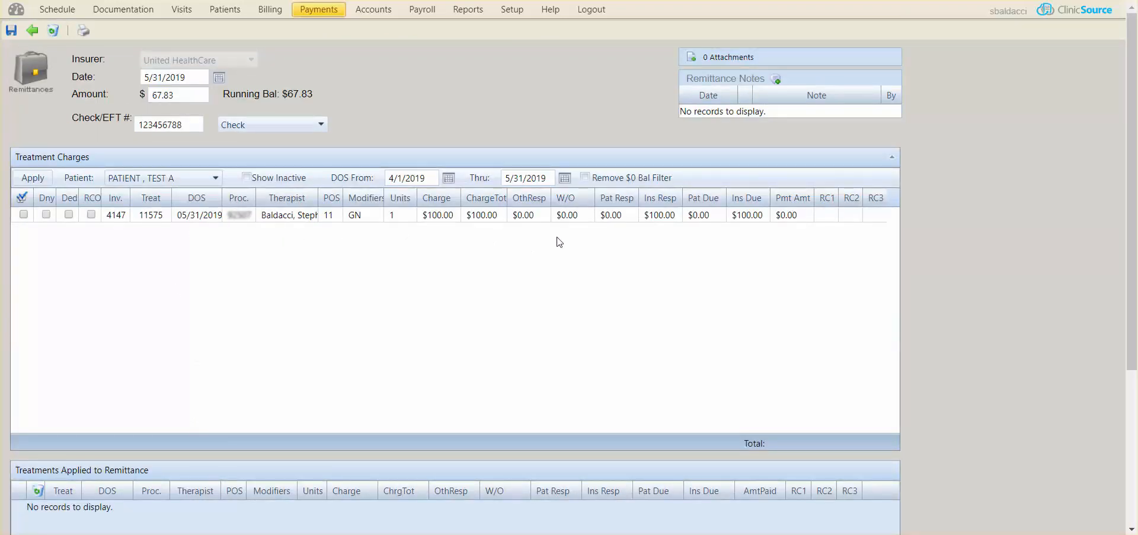
pyautogui.doubleClick(299, 94)
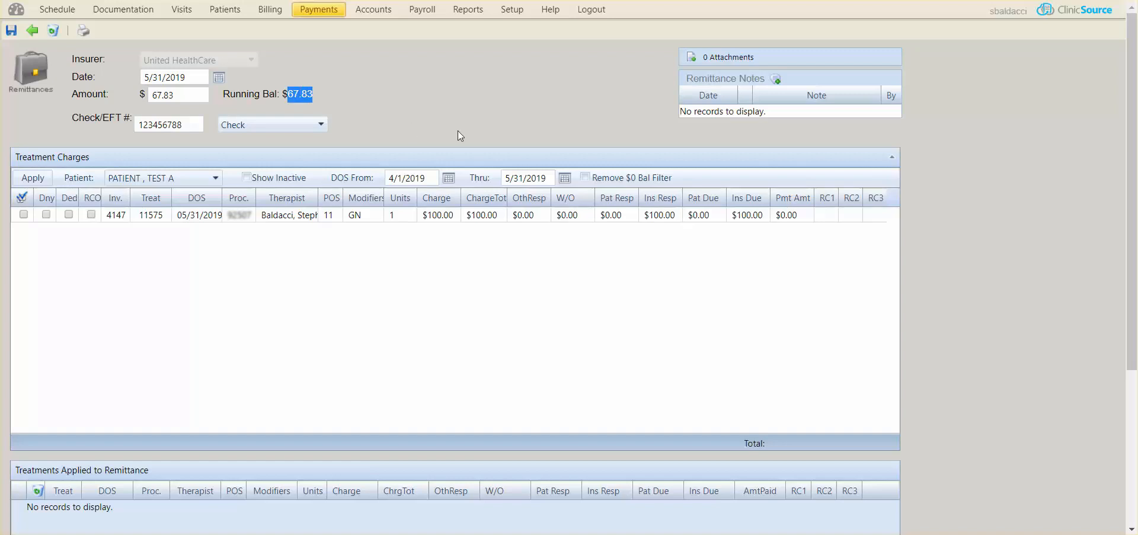
pyautogui.moveTo(447, 136)
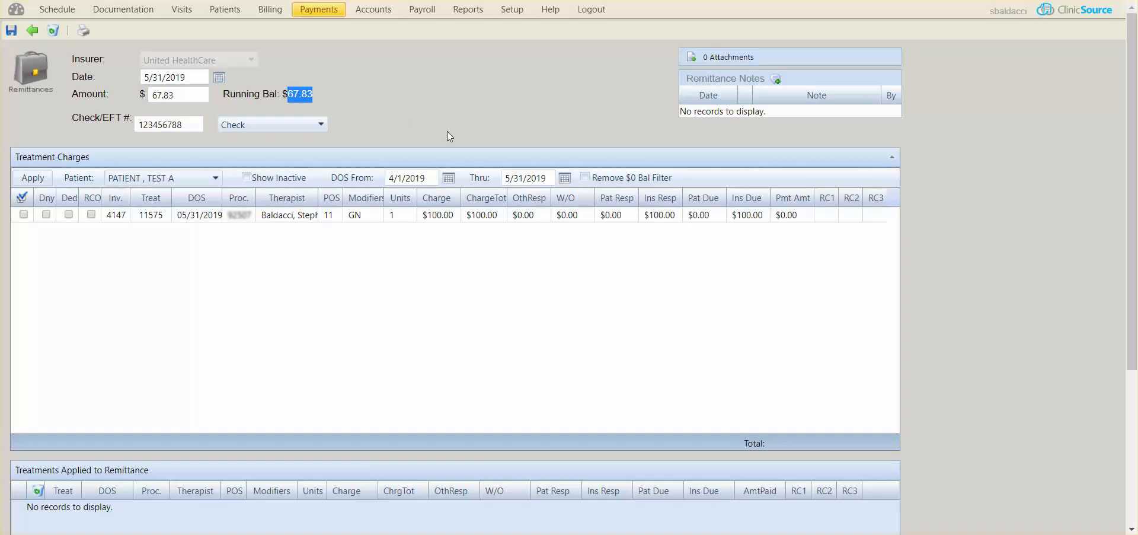
pyautogui.moveTo(5, 50)
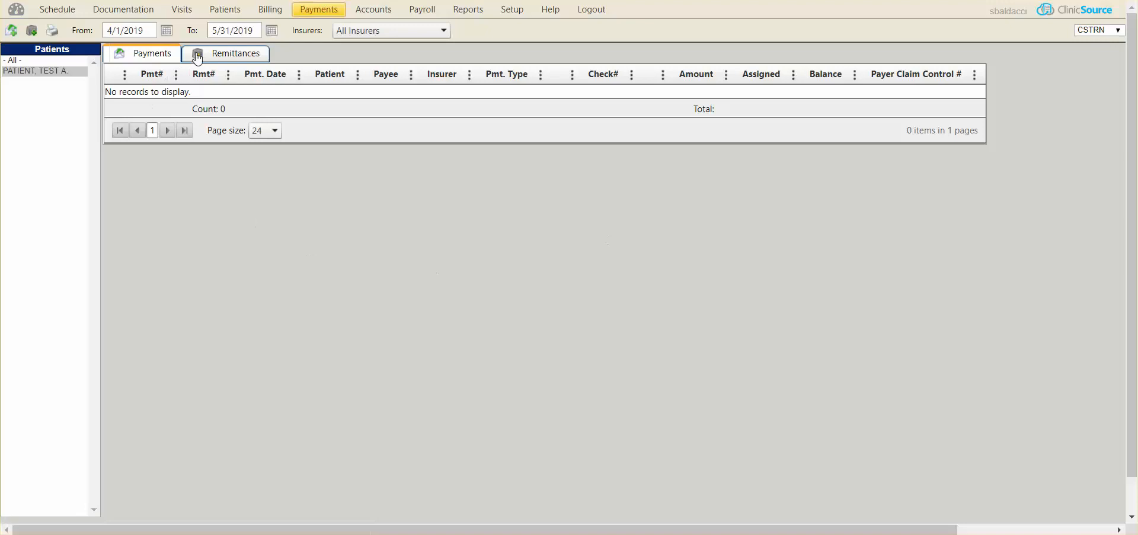
# Review remittance 2060's $67.83 balance, then return to the invoice list showing $100.00 insurance balance
pyautogui.click(235, 53)
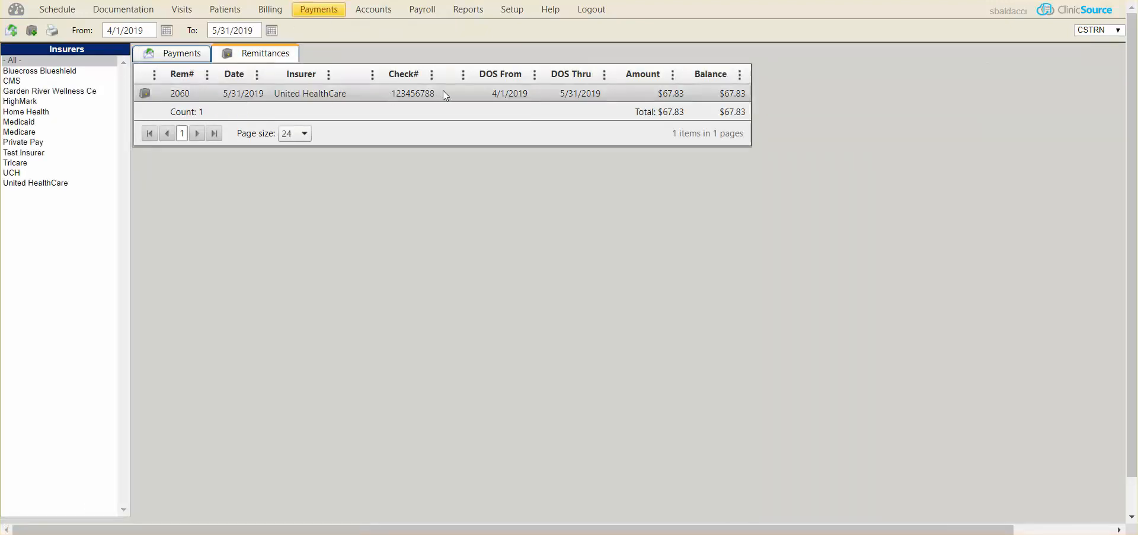
pyautogui.moveTo(671, 96)
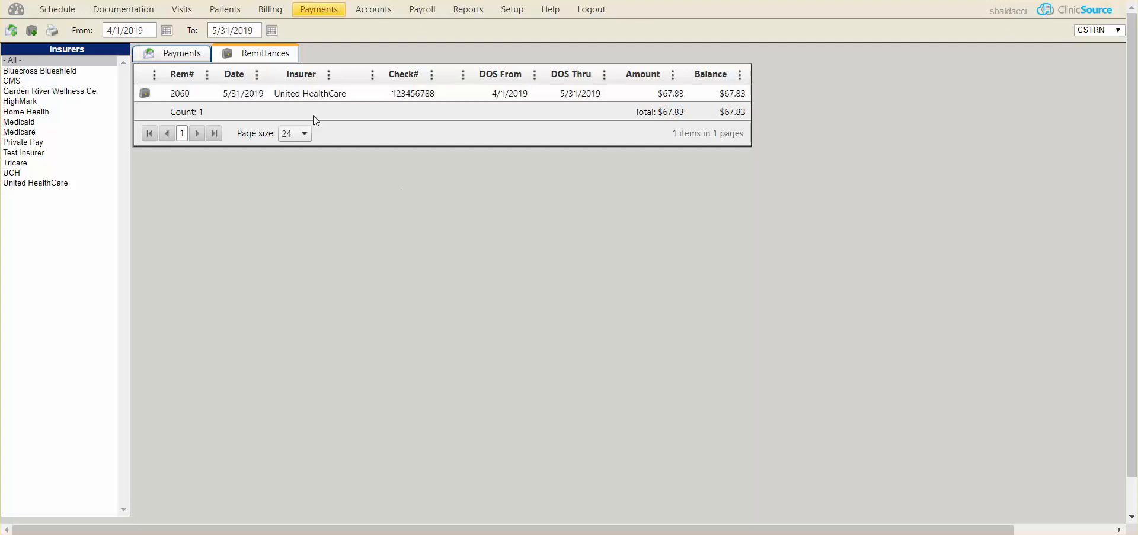
pyautogui.click(270, 10)
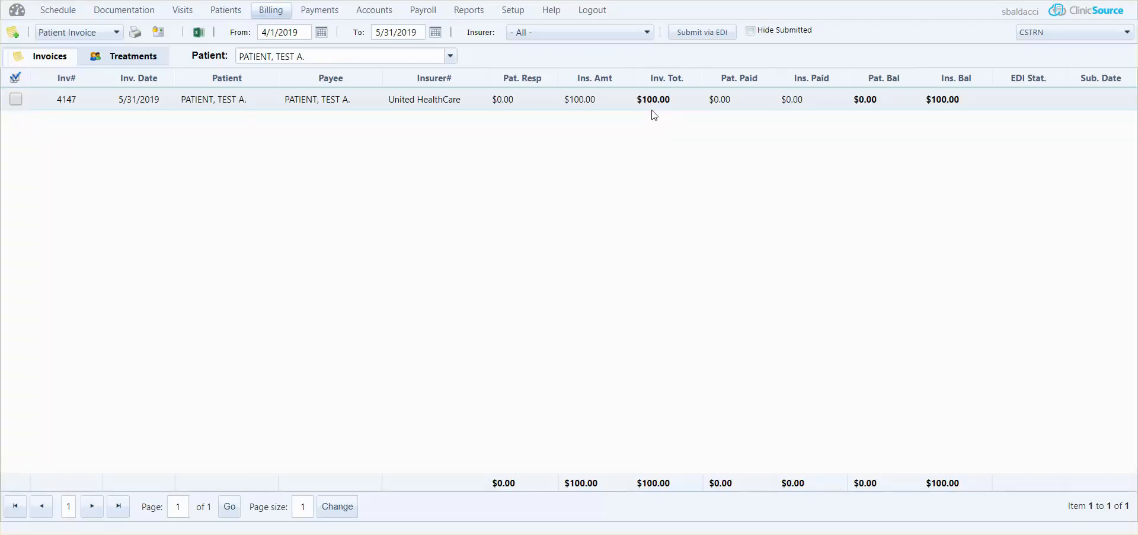
pyautogui.moveTo(653, 100)
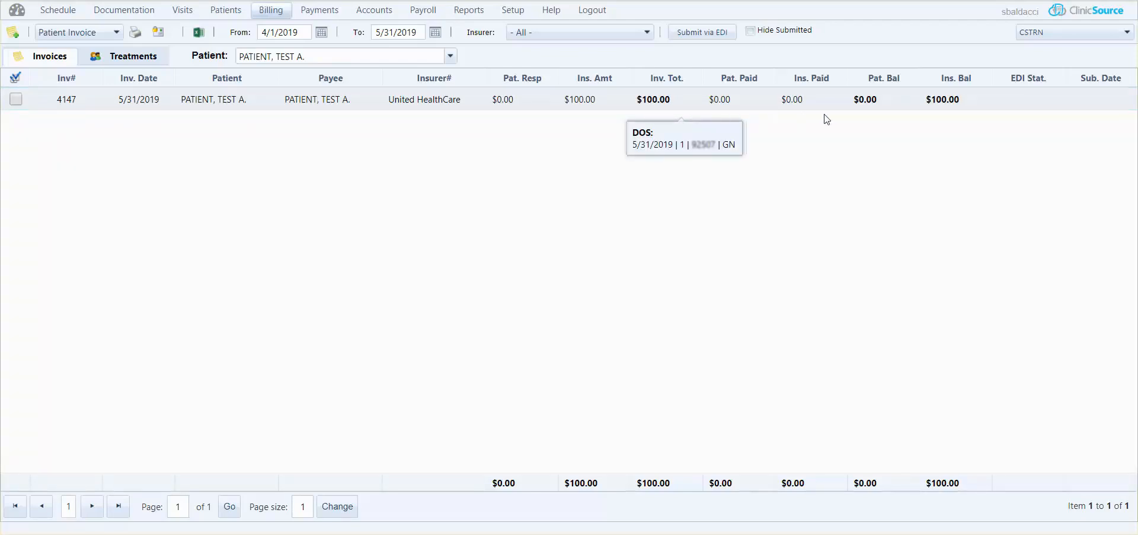
pyautogui.moveTo(794, 186)
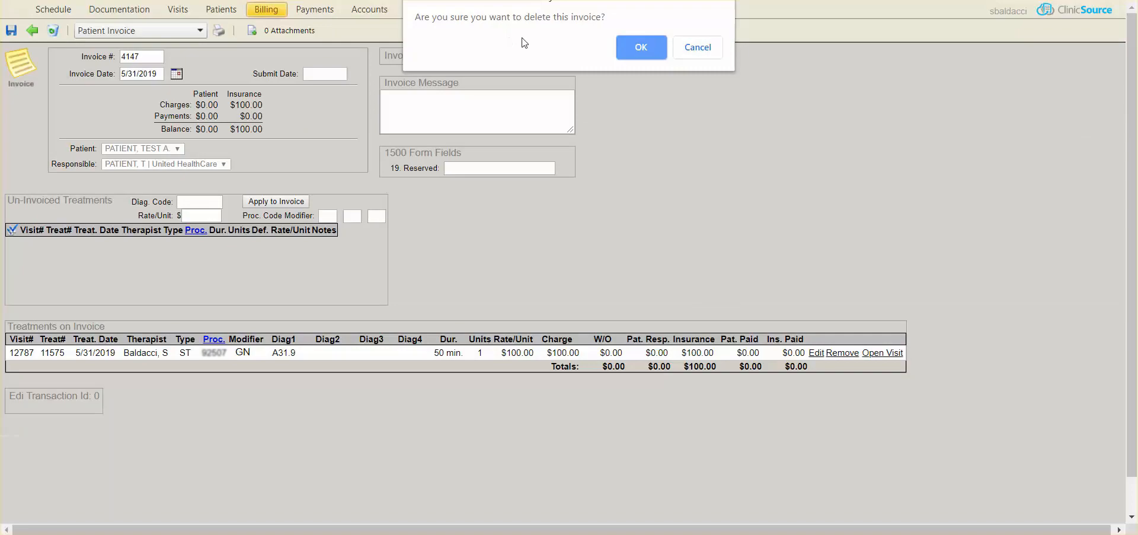
# Confirm deleting invoice 4147 so the invoice list shows no records
pyautogui.click(640, 47)
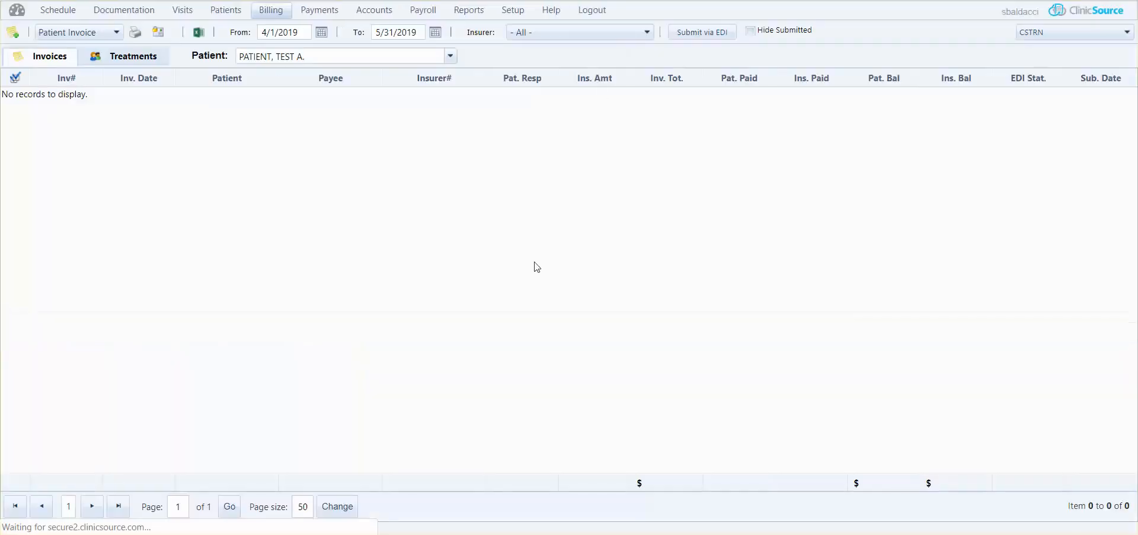
pyautogui.moveTo(606, 241)
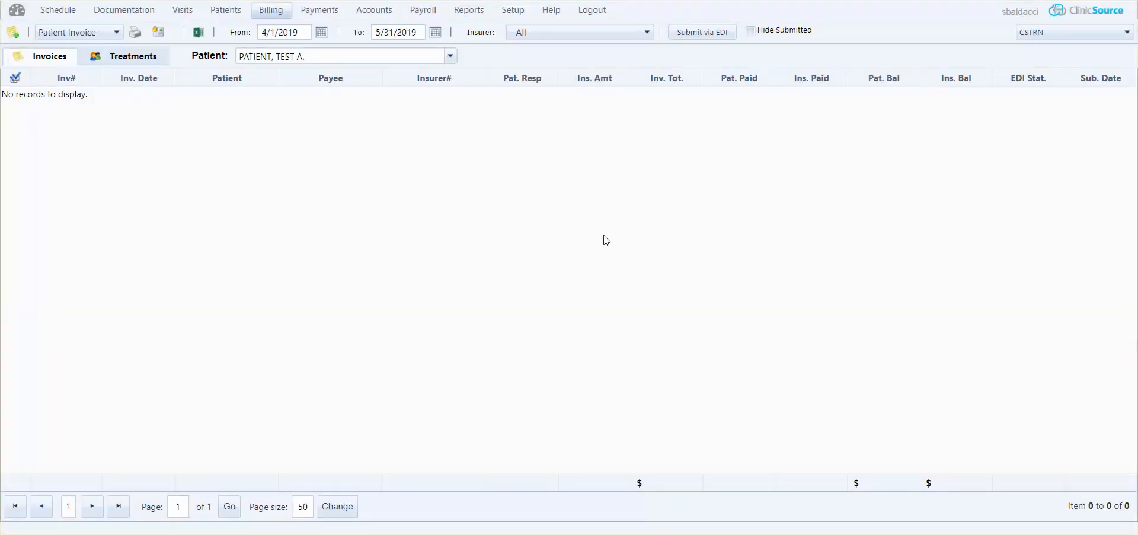